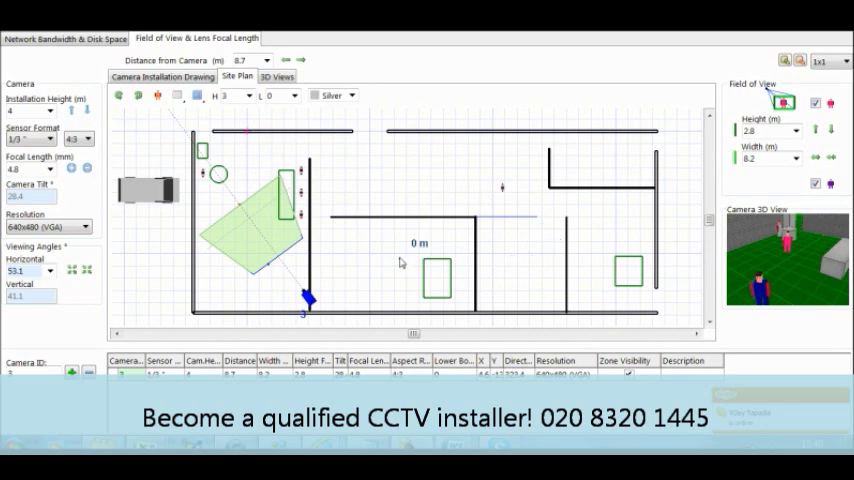
pyautogui.moveTo(590, 168)
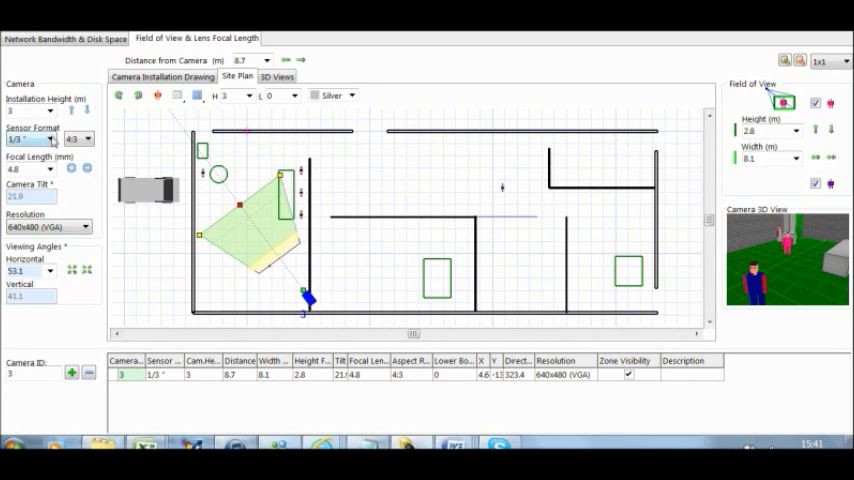
# Set the first camera's focal length to 2.8 mm for a 12.5 m wide field of view.
pyautogui.click(50, 140)
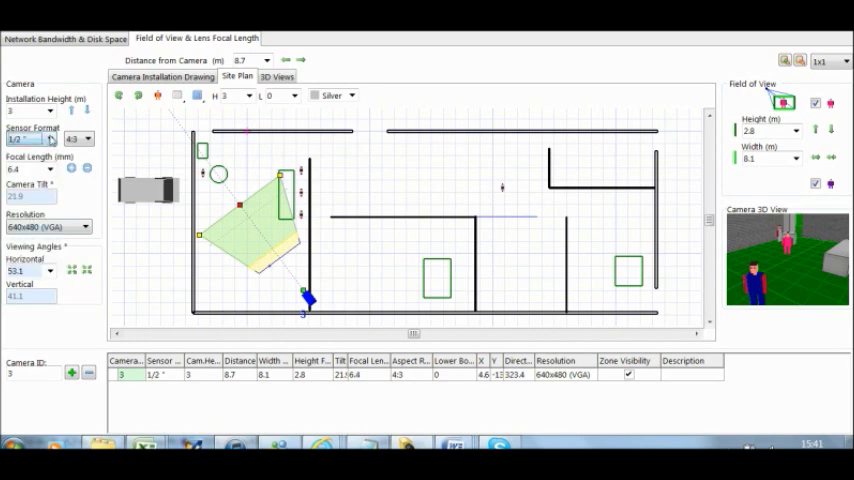
pyautogui.click(50, 140)
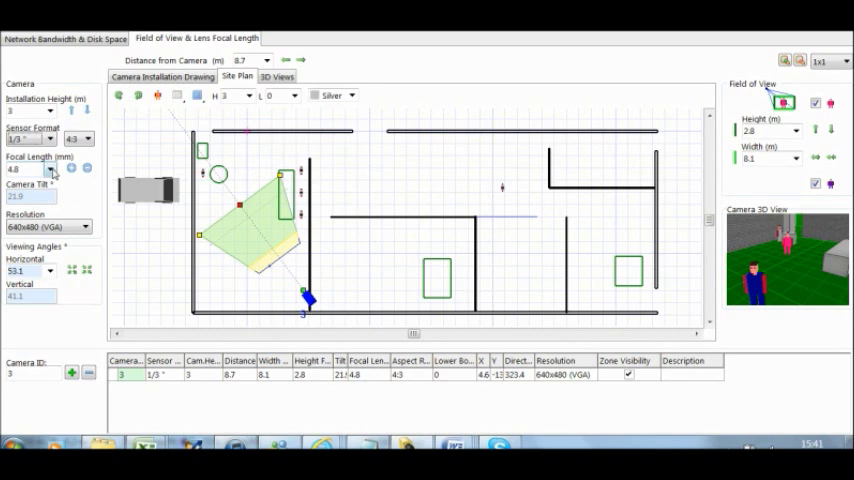
pyautogui.tripleClick(30, 168)
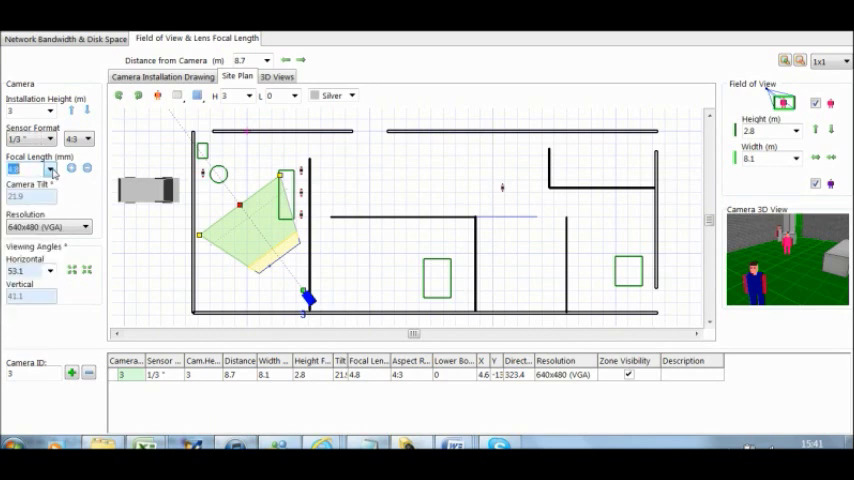
pyautogui.click(48, 168)
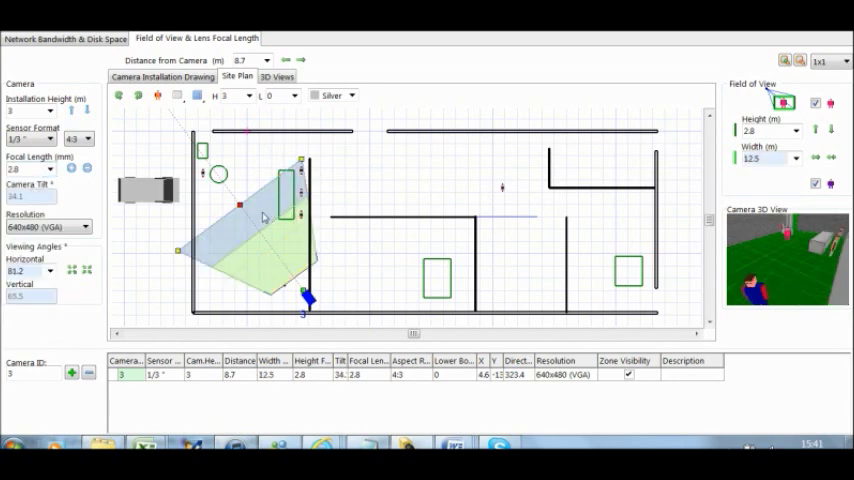
pyautogui.moveTo(220, 260)
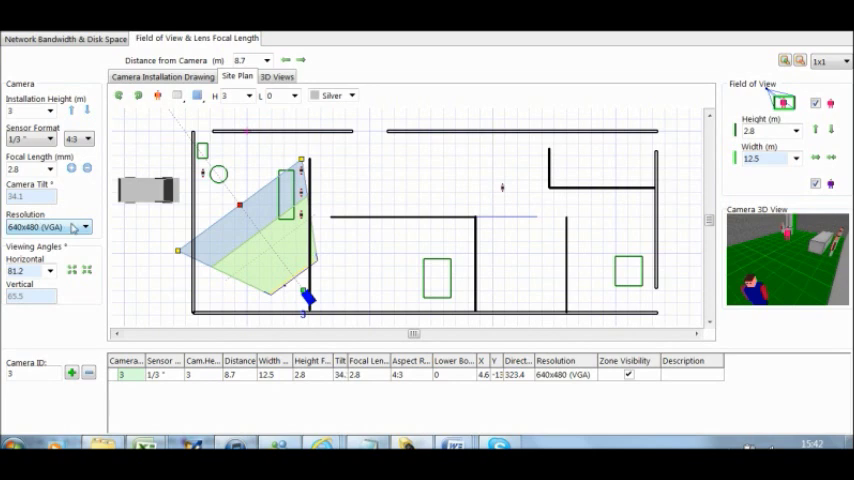
# Choose 352x288 (CIF PAL) as the camera's resolution.
pyautogui.click(84, 228)
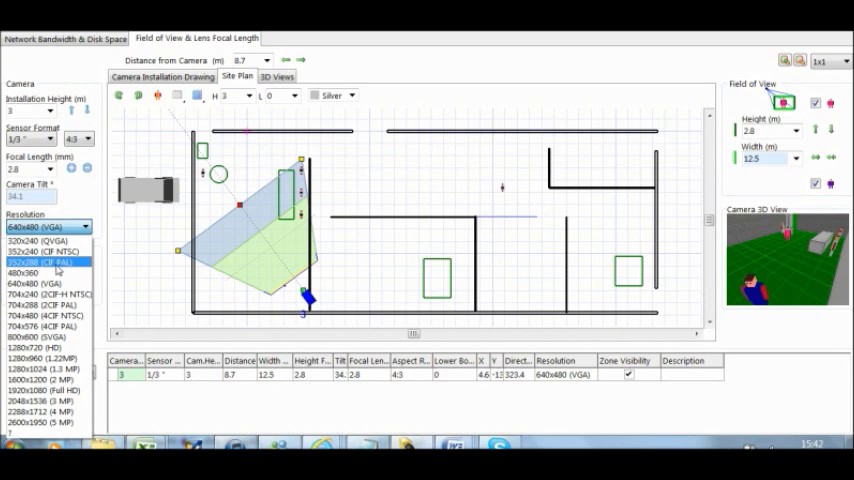
pyautogui.moveTo(50, 252)
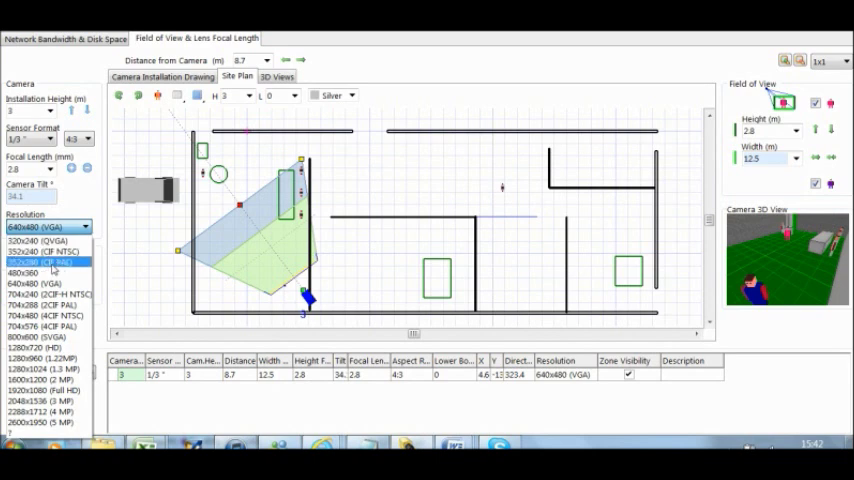
pyautogui.click(44, 262)
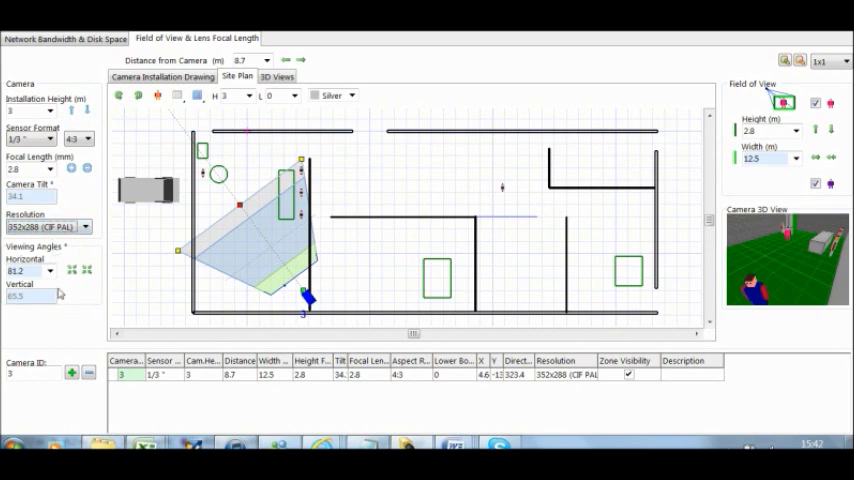
pyautogui.moveTo(230, 142)
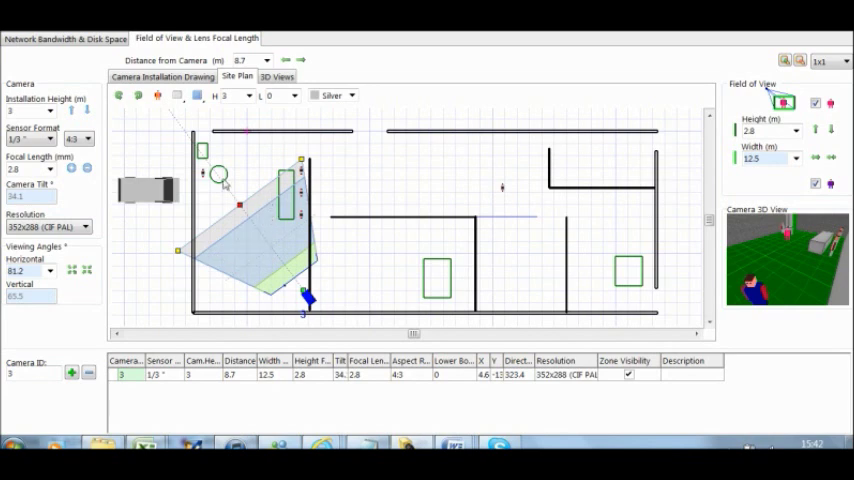
pyautogui.moveTo(262, 196)
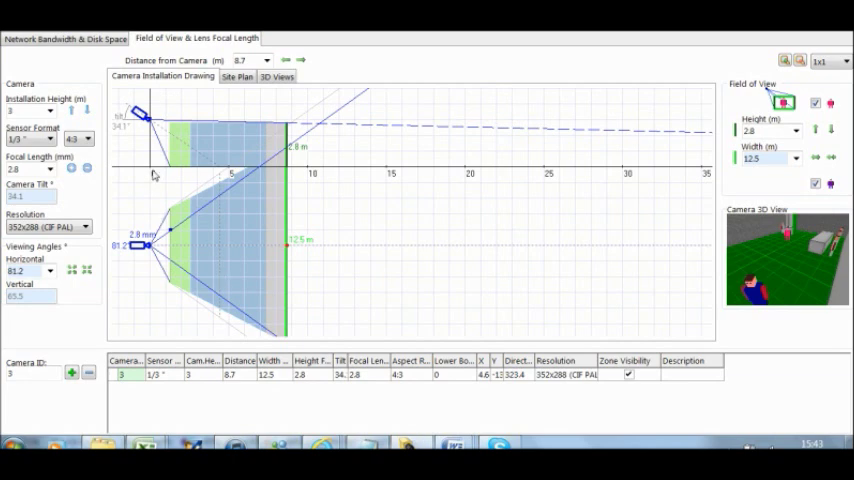
pyautogui.moveTo(142, 208)
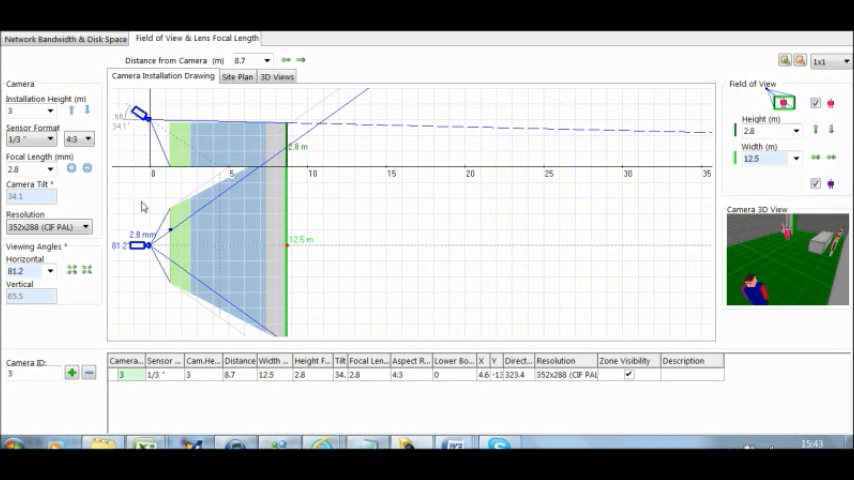
pyautogui.moveTo(276, 236)
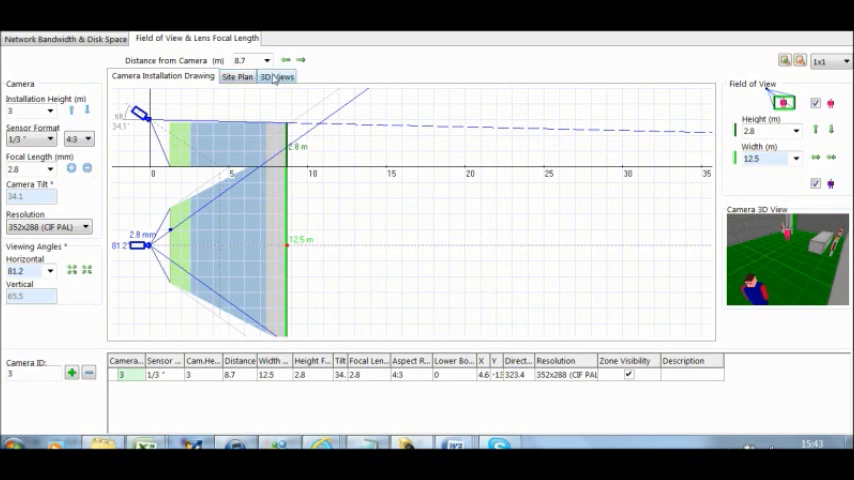
pyautogui.click(276, 76)
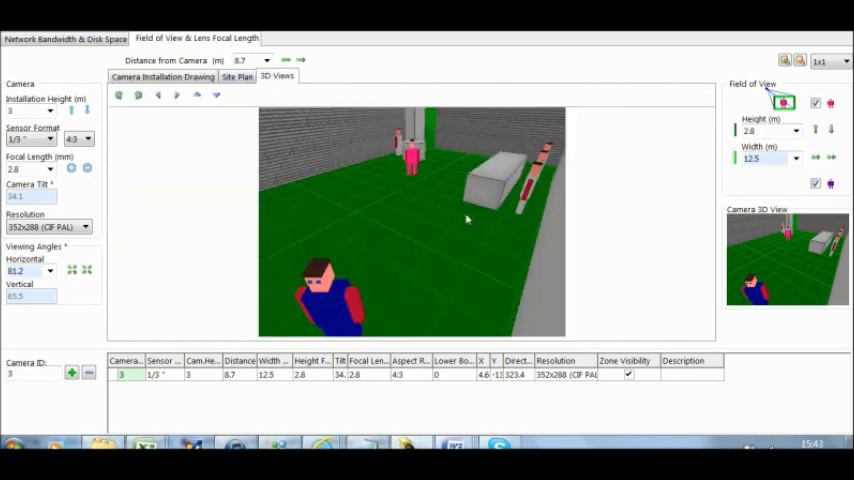
pyautogui.moveTo(326, 240)
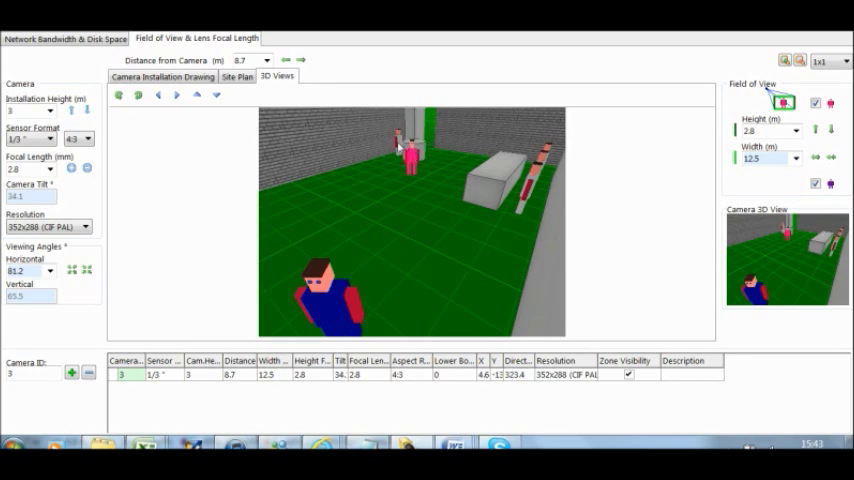
pyautogui.moveTo(400, 152)
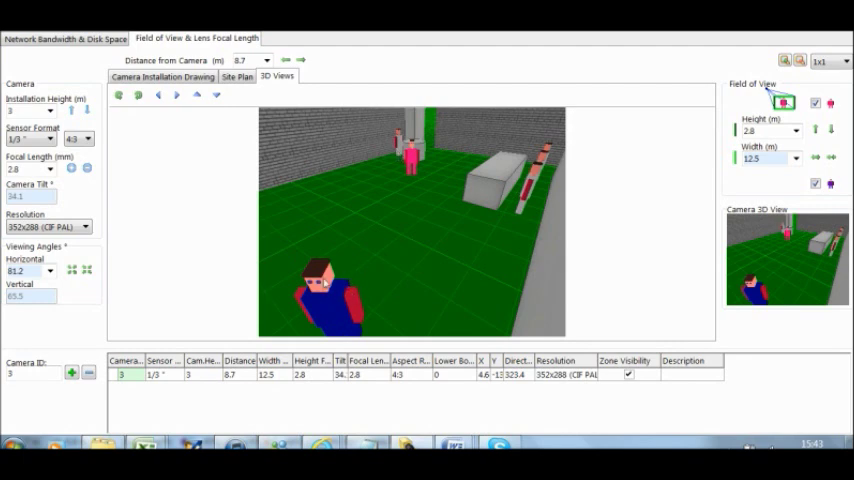
pyautogui.click(162, 76)
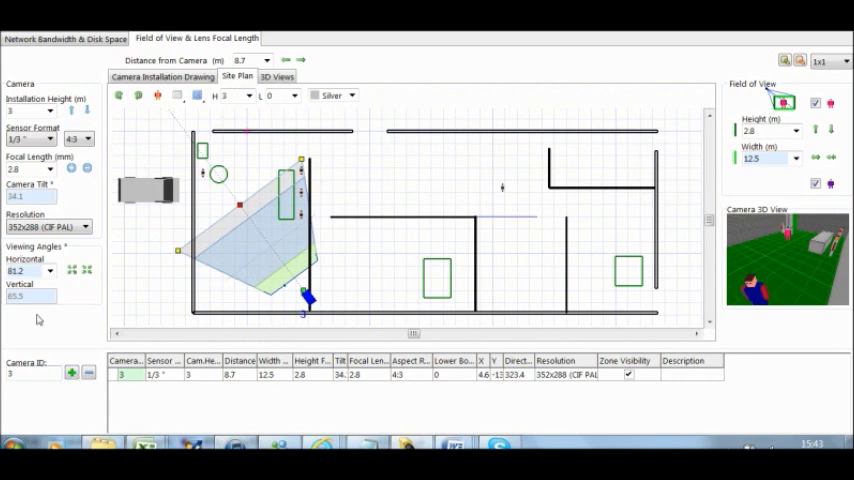
pyautogui.moveTo(172, 240)
pyautogui.write('1')
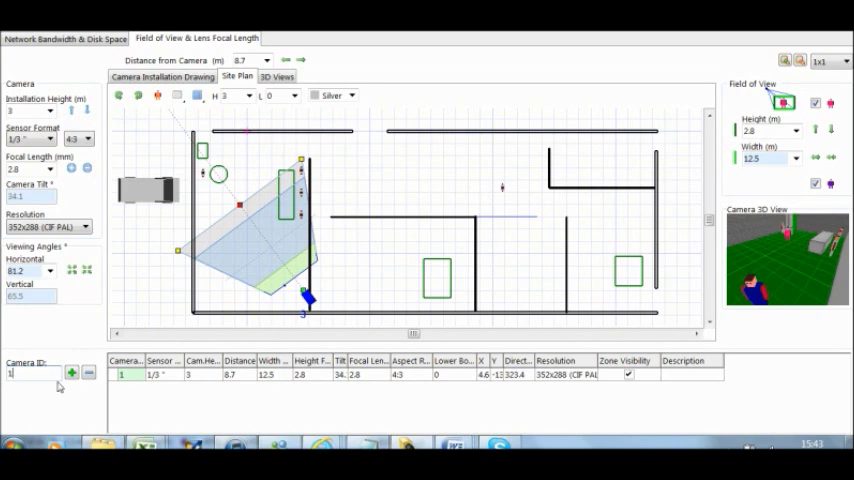
# Add a second camera and drag it onto the hallway wall facing up the corridor.
pyautogui.click(72, 372)
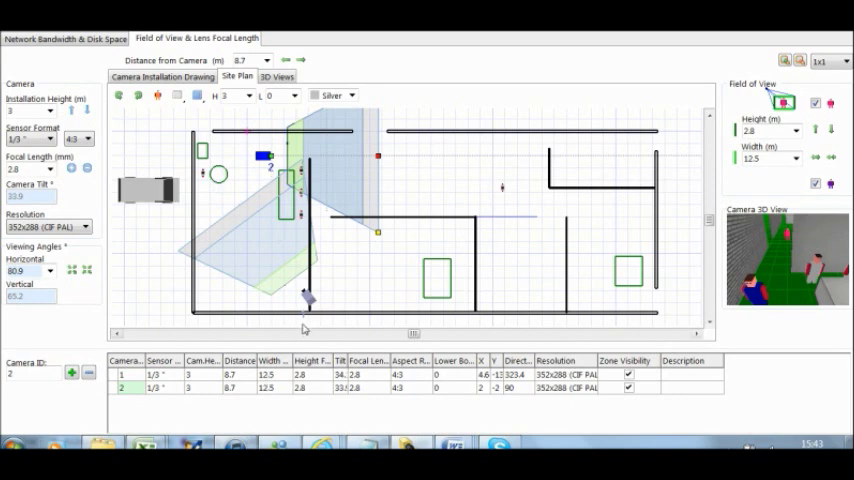
pyautogui.moveTo(308, 320)
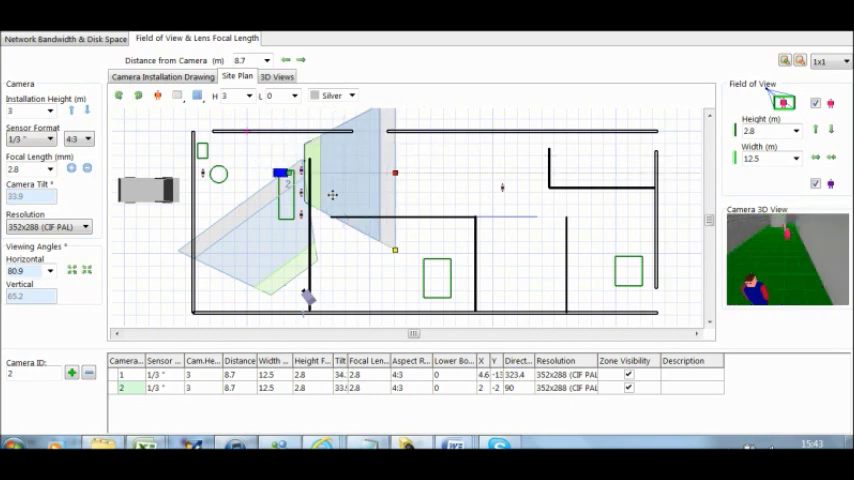
pyautogui.moveTo(290, 184); pyautogui.dragTo(490, 184)
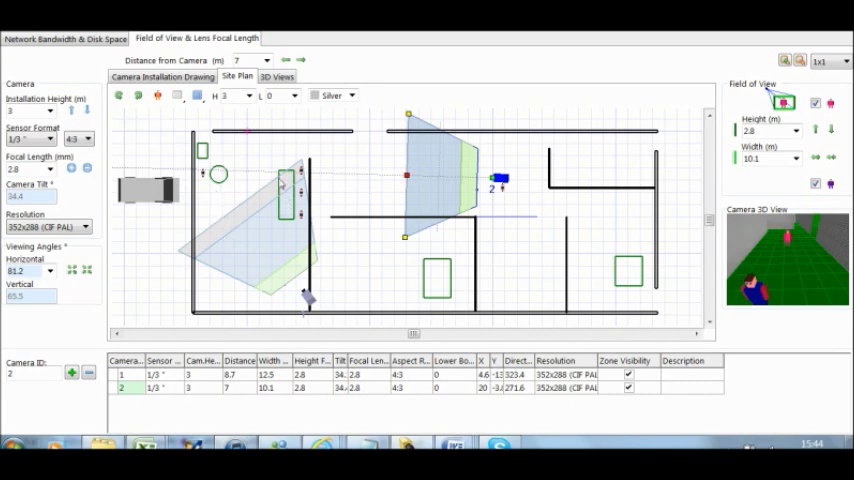
pyautogui.moveTo(260, 214)
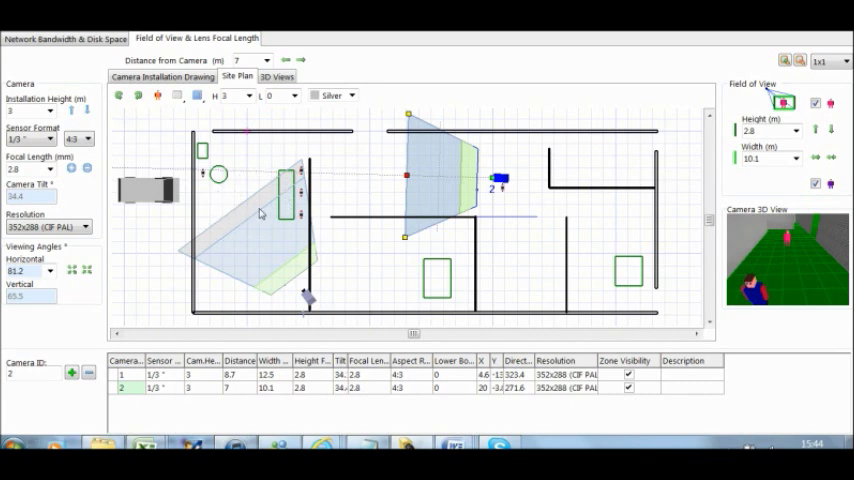
pyautogui.moveTo(246, 184)
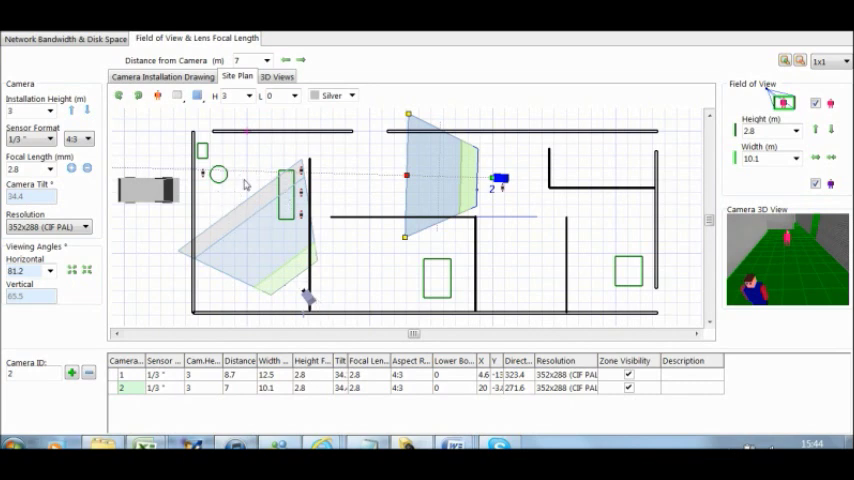
pyautogui.moveTo(268, 148)
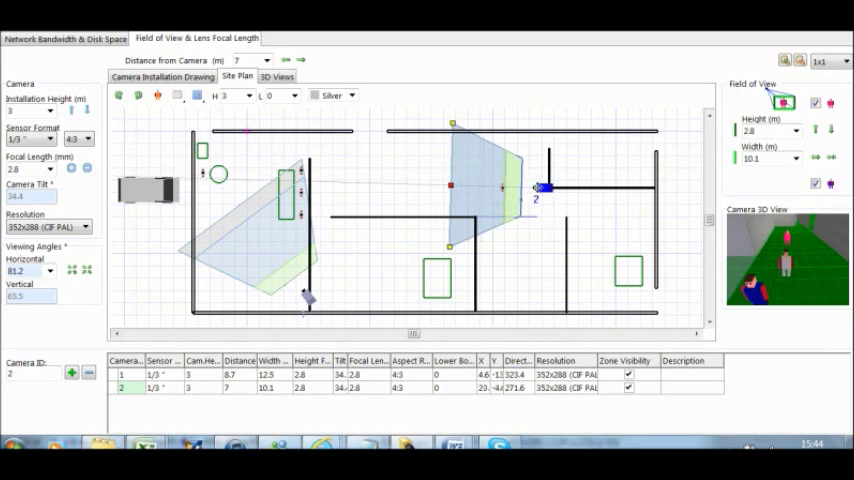
pyautogui.moveTo(450, 184)
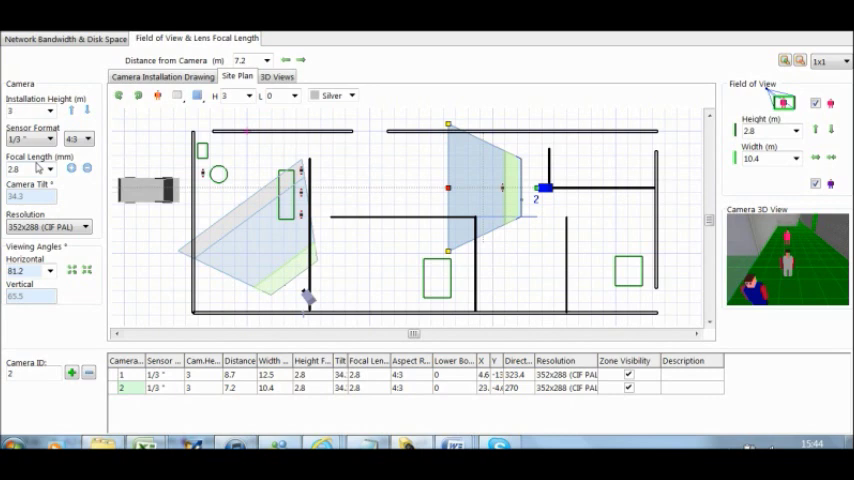
pyautogui.moveTo(50, 100)
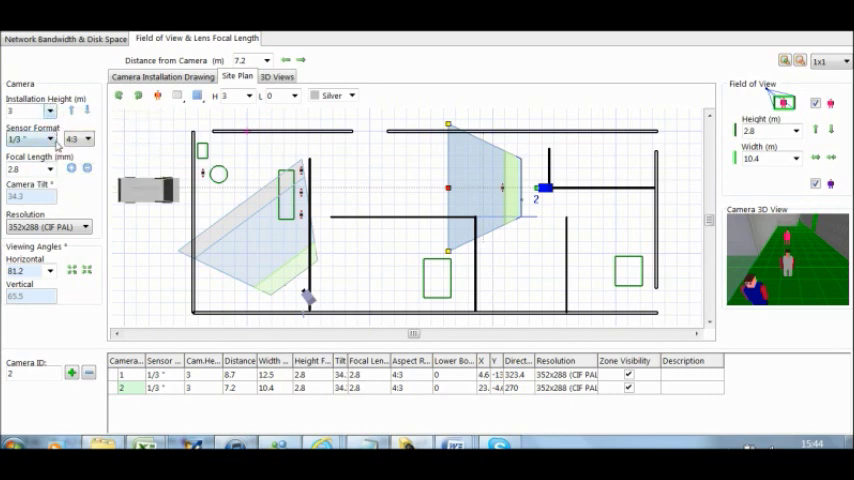
pyautogui.moveTo(30, 140)
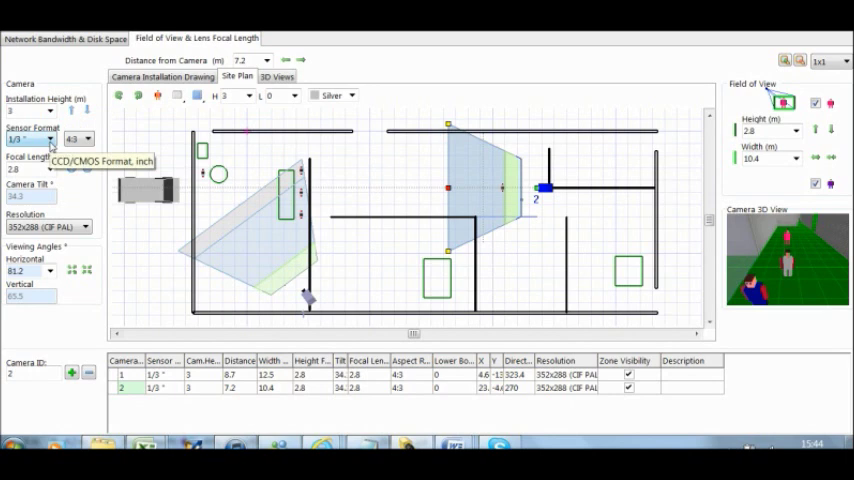
pyautogui.moveTo(44, 176)
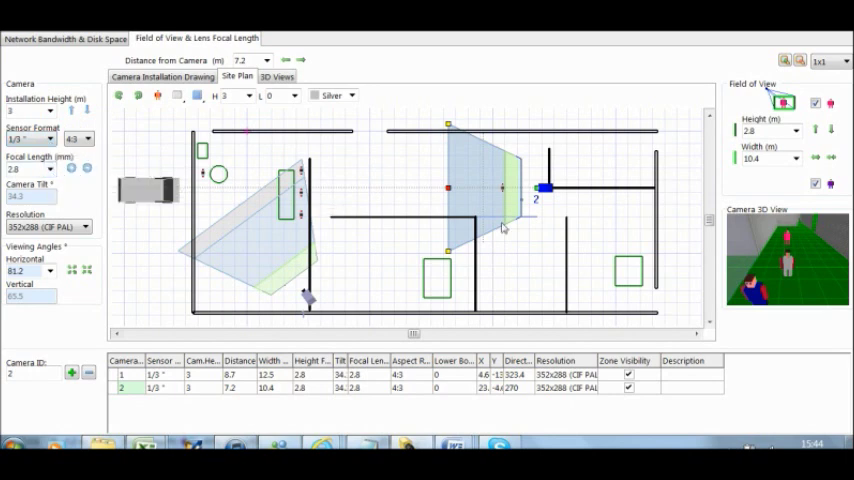
pyautogui.moveTo(462, 156)
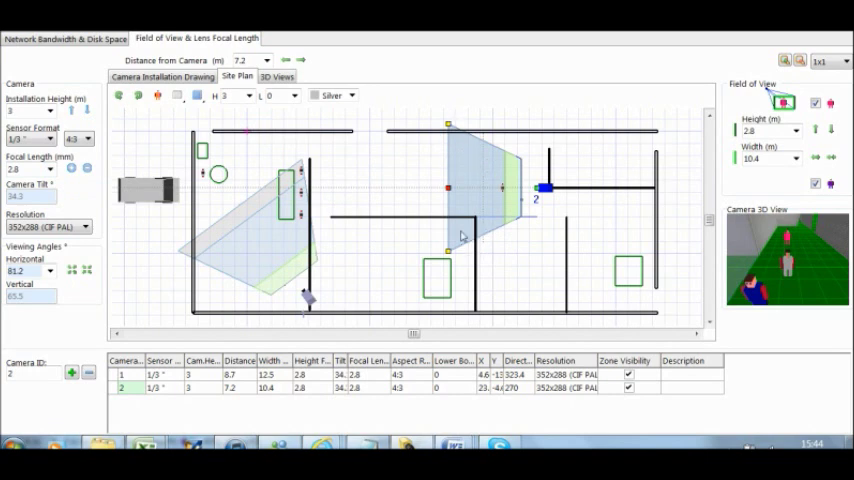
pyautogui.moveTo(454, 224)
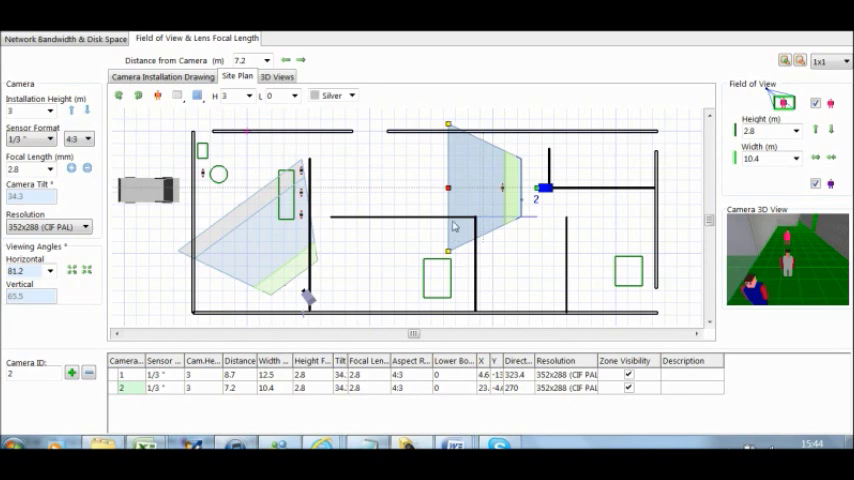
pyautogui.moveTo(472, 220)
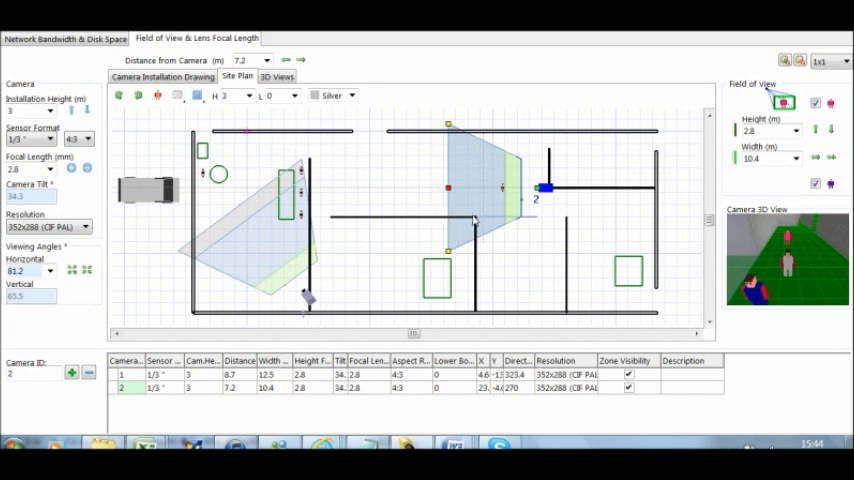
pyautogui.moveTo(450, 244)
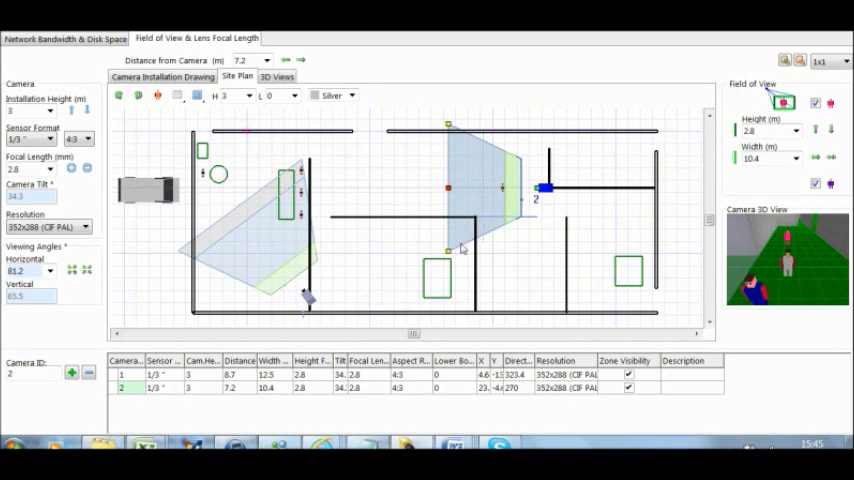
pyautogui.moveTo(408, 228)
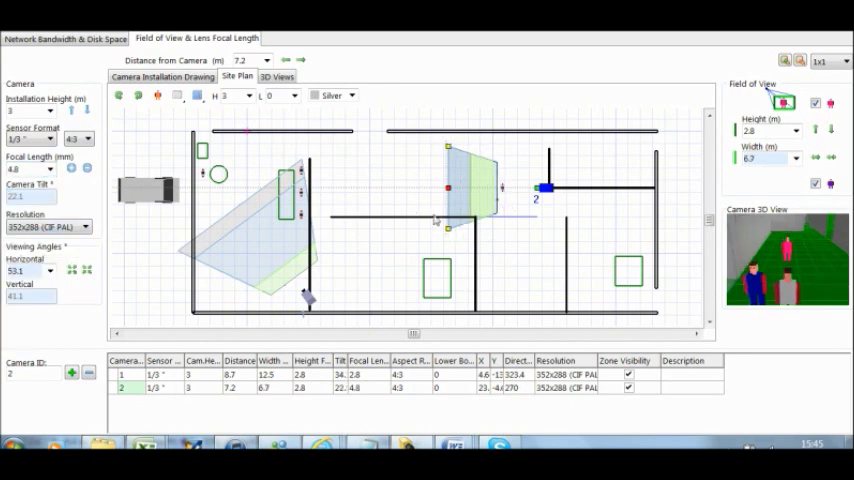
pyautogui.moveTo(416, 158)
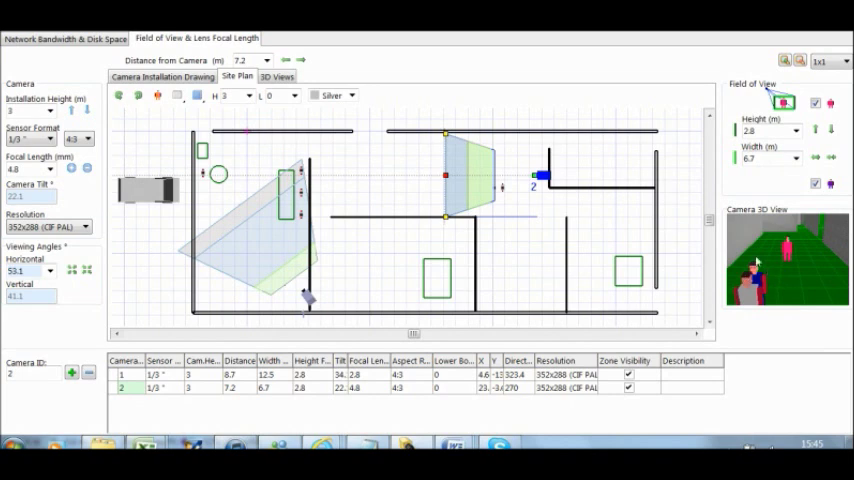
# Switch to the 3D view to check camera 2's picture and coverage.
pyautogui.click(276, 76)
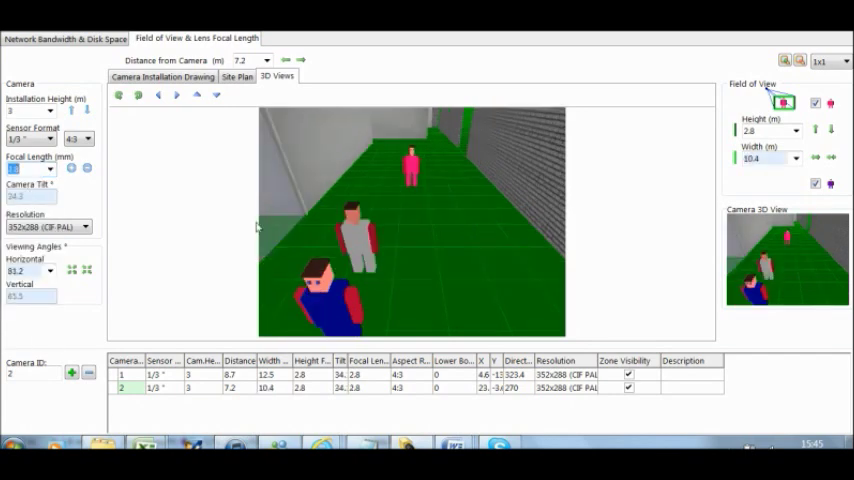
pyautogui.moveTo(384, 234)
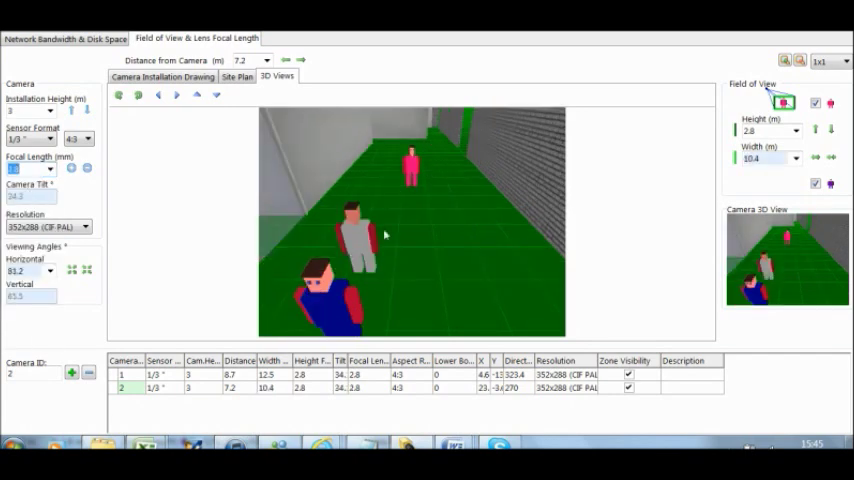
# Try lenses on camera 2, keep the longer one giving 7.8 m width, and return to the site plan.
pyautogui.click(72, 168)
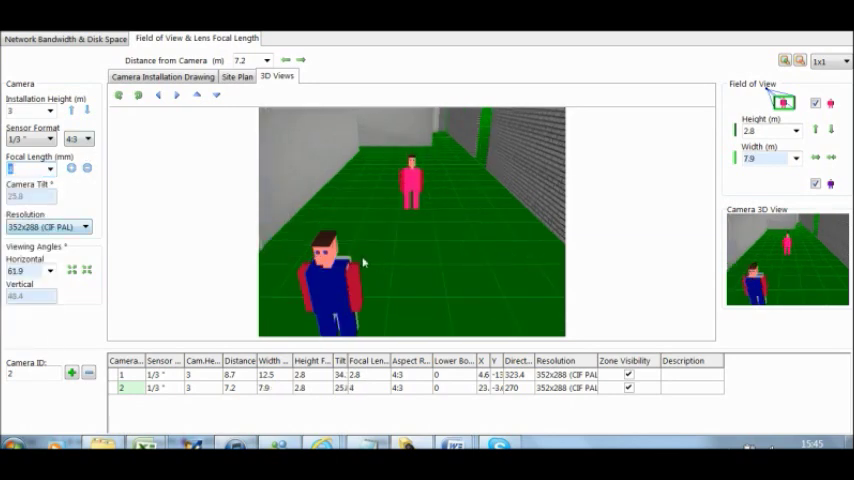
pyautogui.click(48, 168)
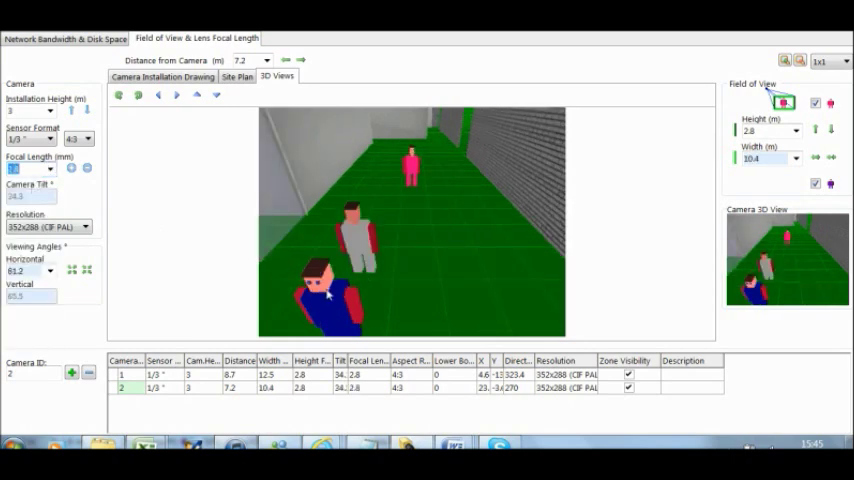
pyautogui.moveTo(382, 248)
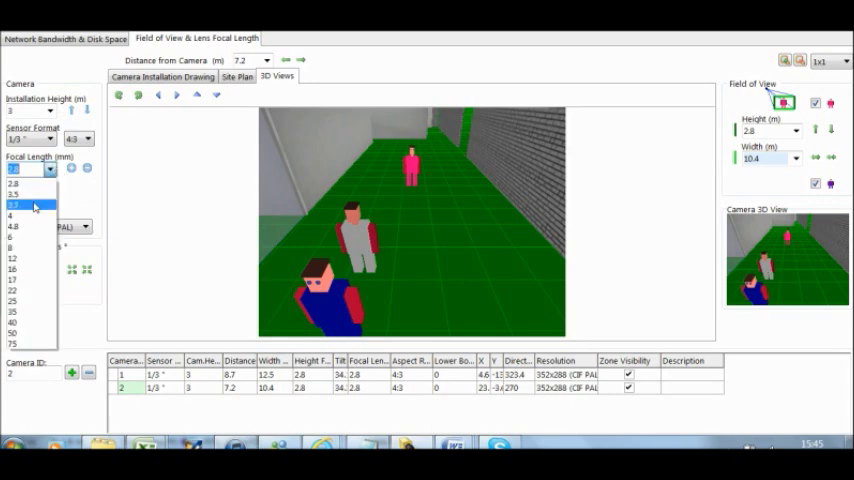
pyautogui.click(14, 204)
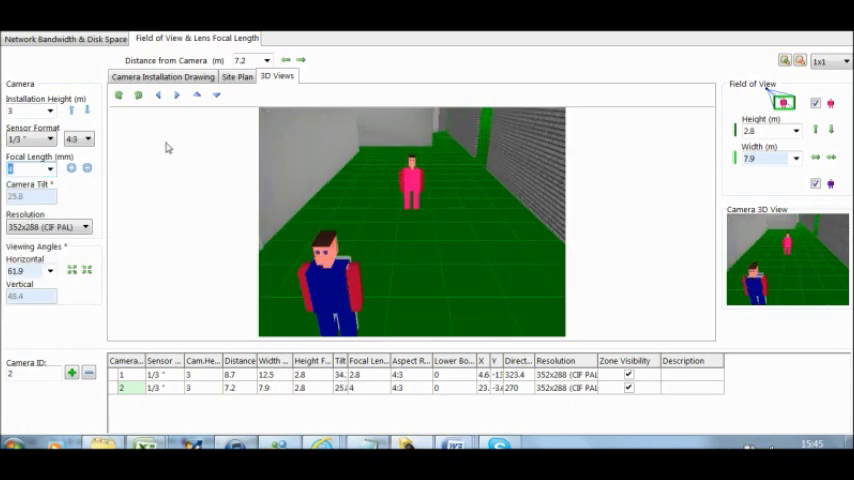
pyautogui.click(162, 76)
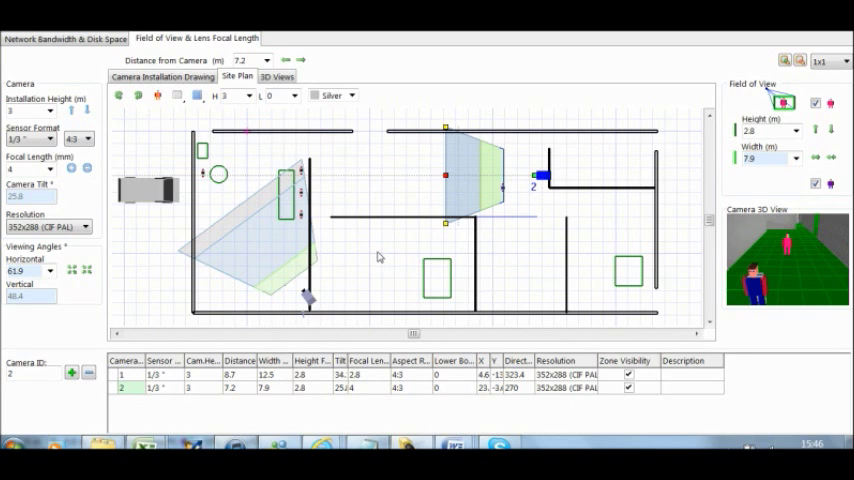
pyautogui.moveTo(544, 256)
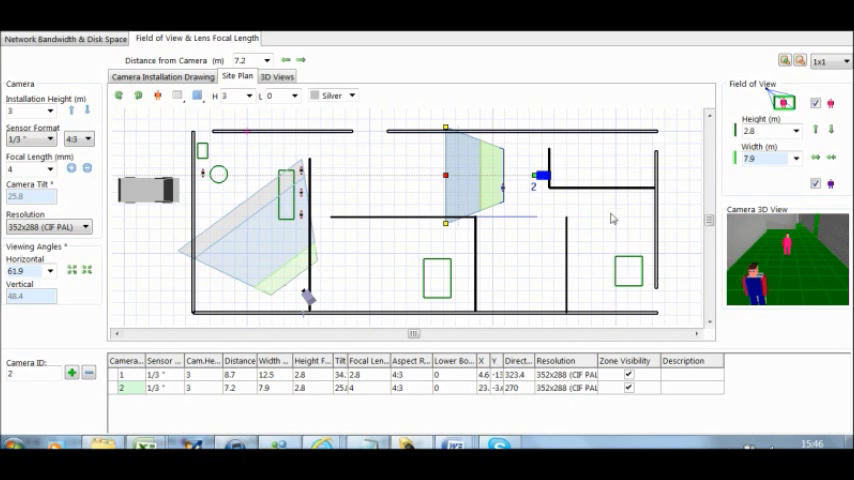
pyautogui.moveTo(204, 194)
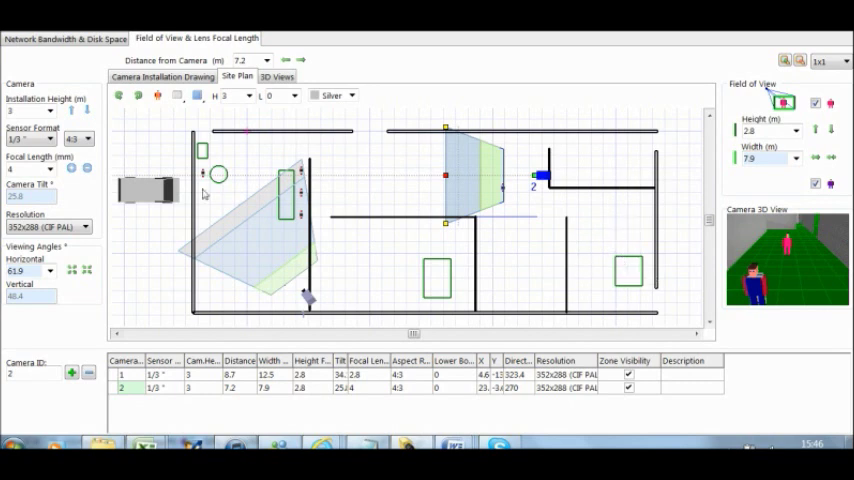
# Place camera 3 in the upper corridor and mark a target in the lower right room at 10 m.
pyautogui.click(72, 372)
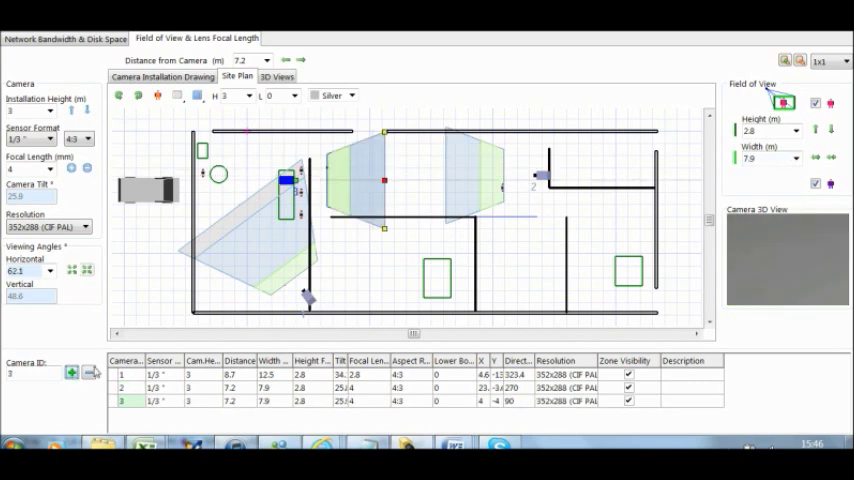
pyautogui.moveTo(596, 208)
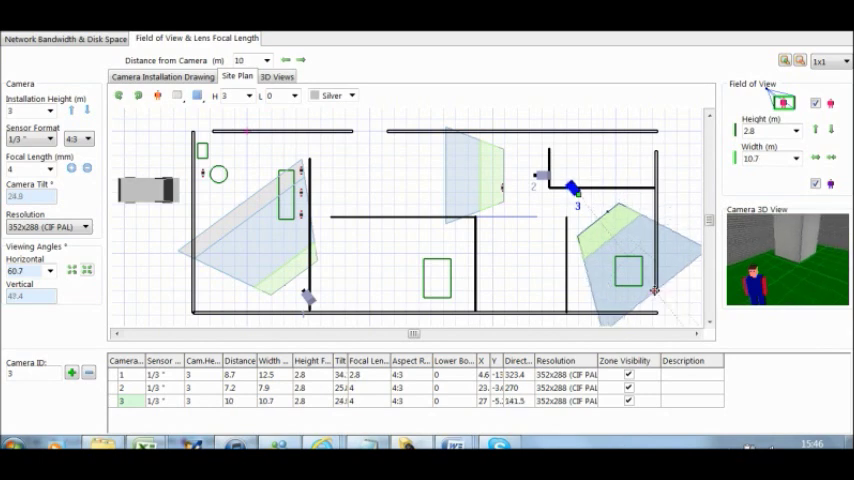
pyautogui.moveTo(616, 216)
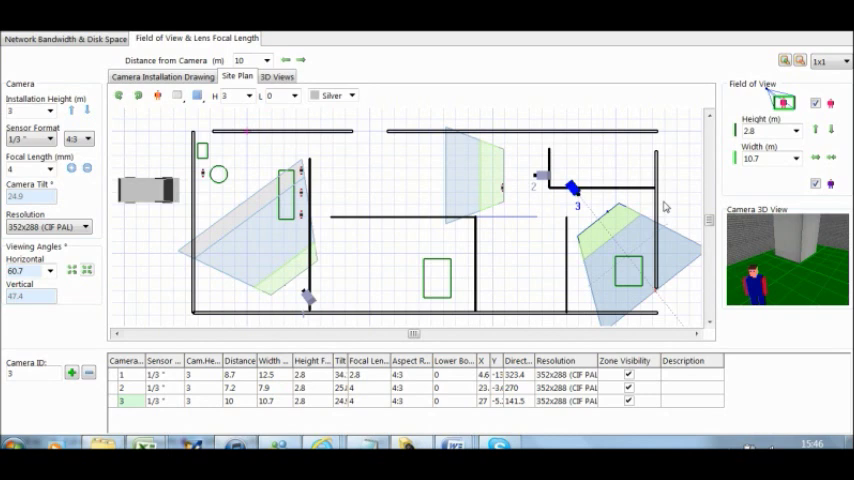
pyautogui.moveTo(664, 310)
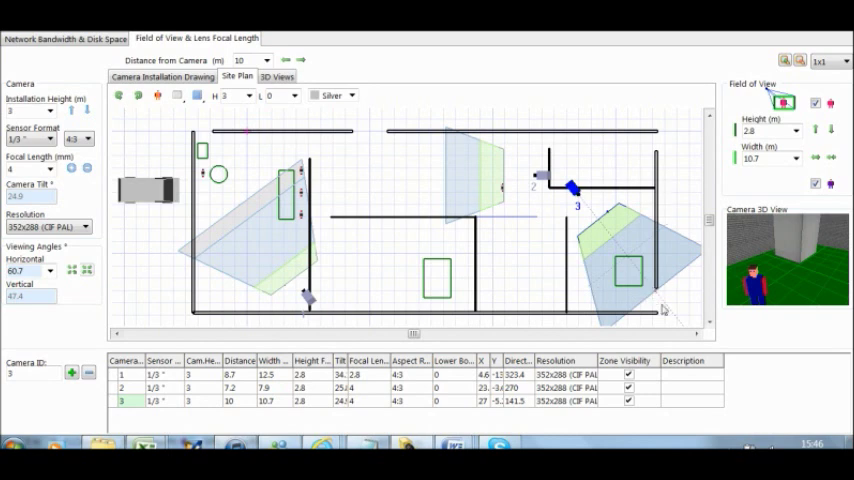
pyautogui.click(624, 272)
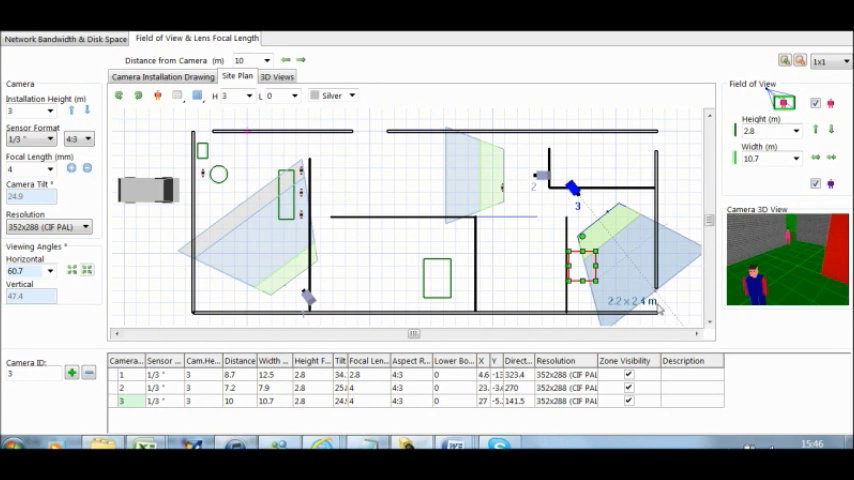
pyautogui.moveTo(670, 308)
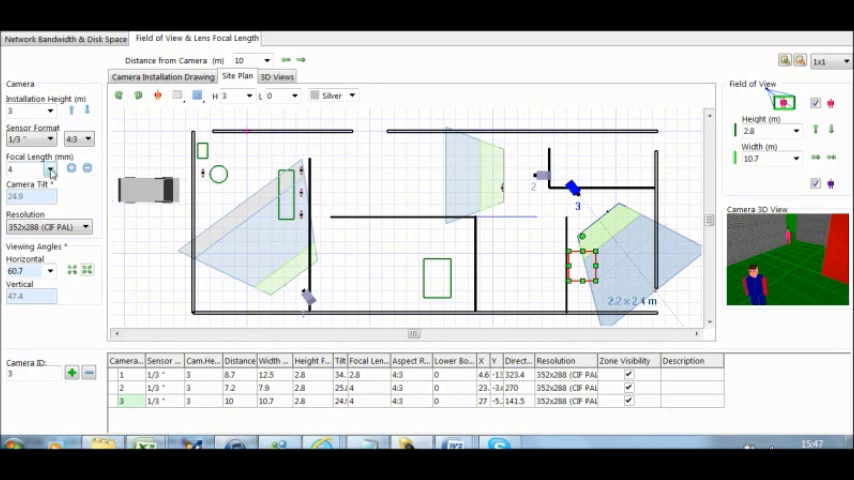
# Try several focal lengths on camera 3 and settle on a roughly 4 mm lens covering the lower right room.
pyautogui.click(50, 168)
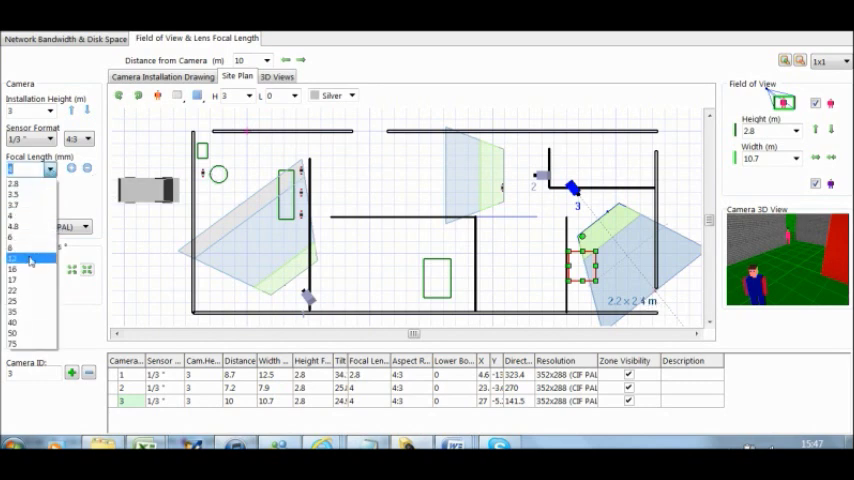
pyautogui.click(12, 264)
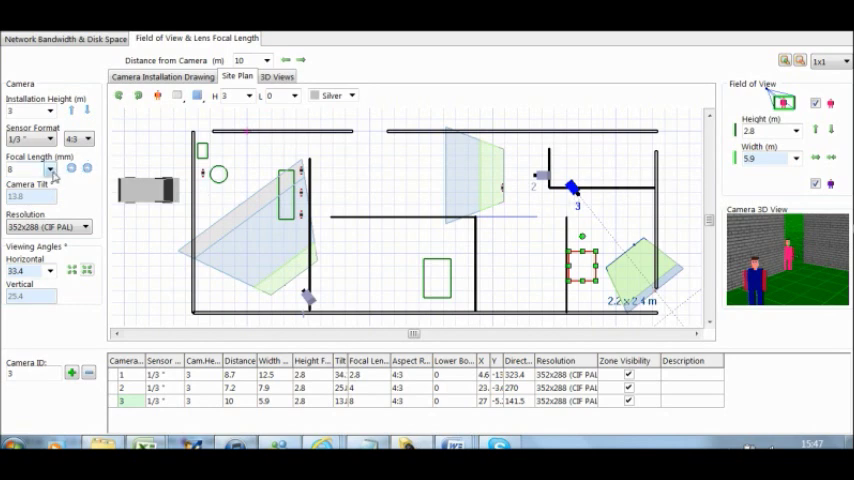
pyautogui.click(50, 168)
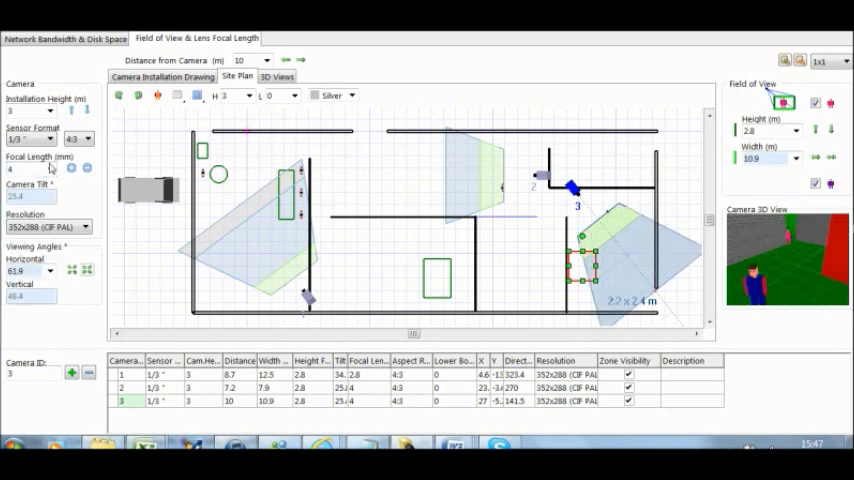
pyautogui.click(48, 168)
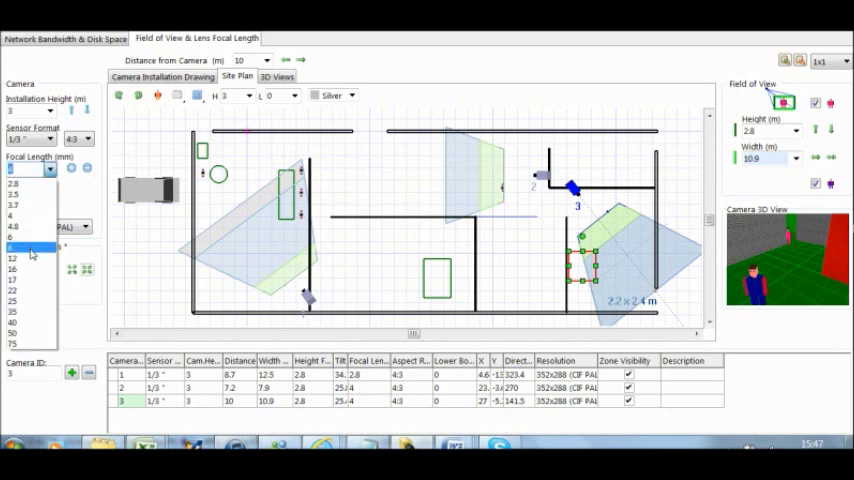
pyautogui.click(20, 246)
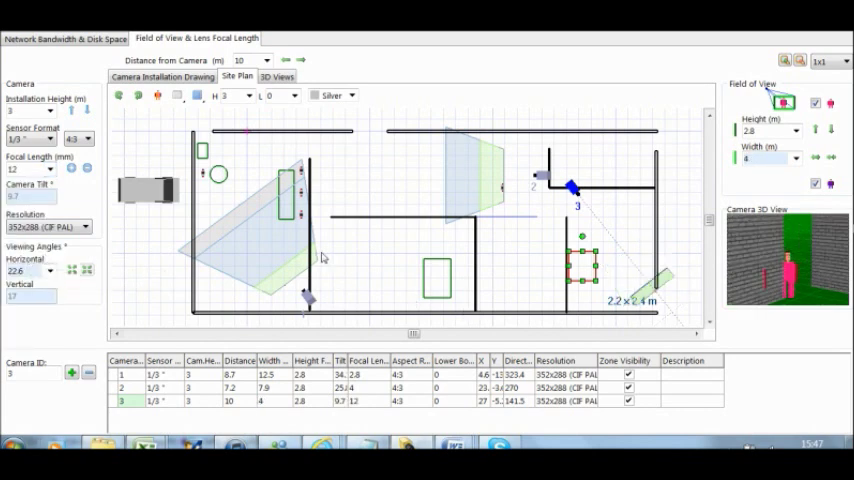
pyautogui.moveTo(620, 232)
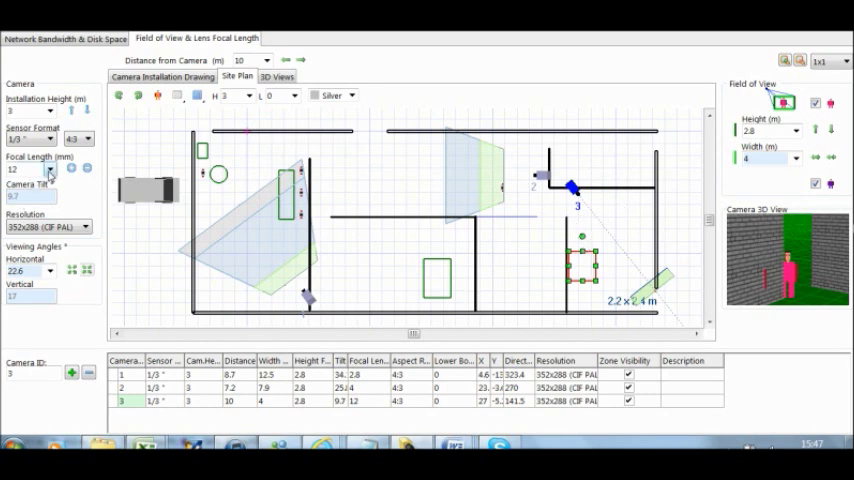
pyautogui.click(50, 168)
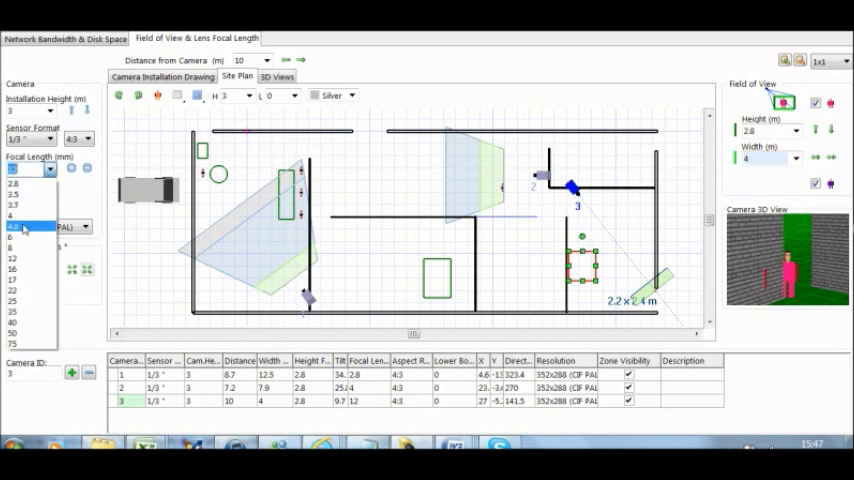
pyautogui.click(20, 224)
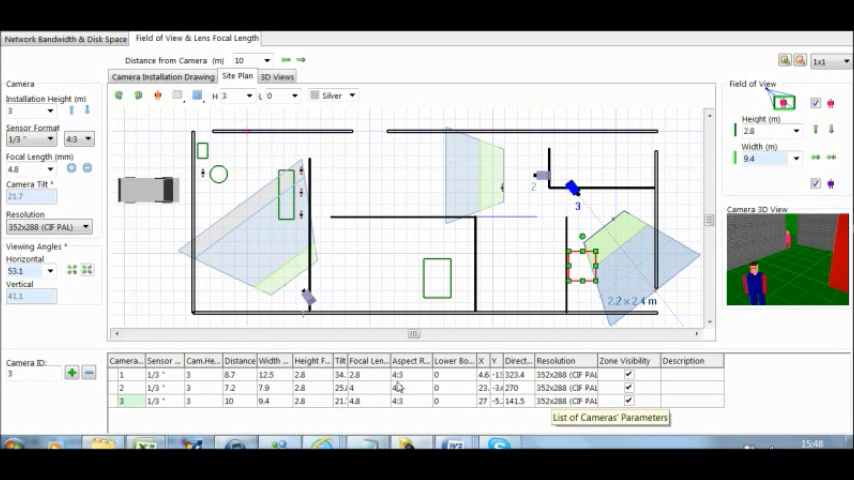
pyautogui.moveTo(204, 380)
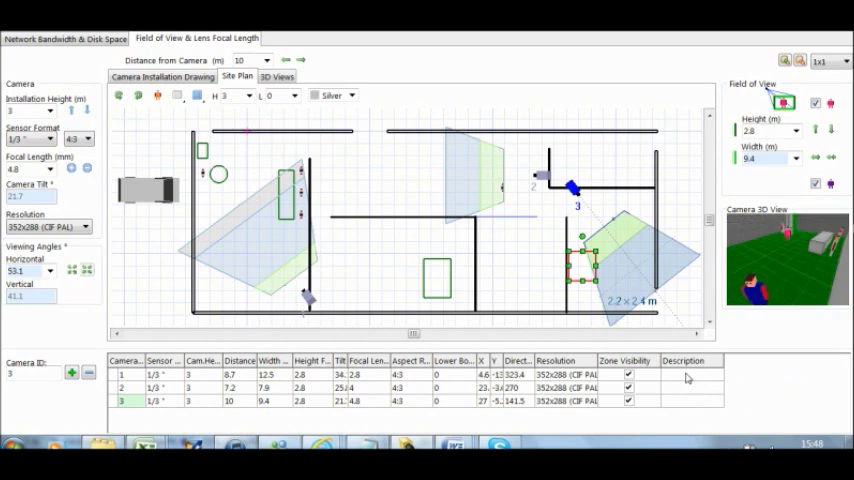
# Enter descriptions reception, hallway and rear door for cameras 1-3 in the table.
pyautogui.click(122, 374)
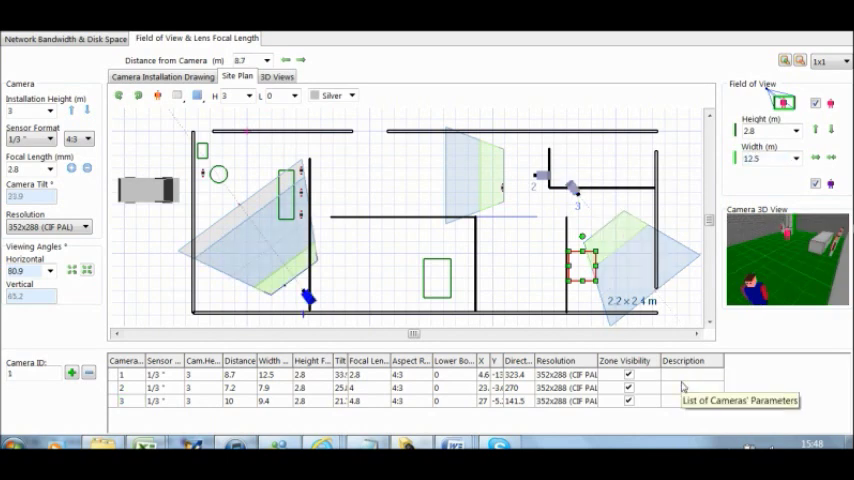
pyautogui.write('reception')
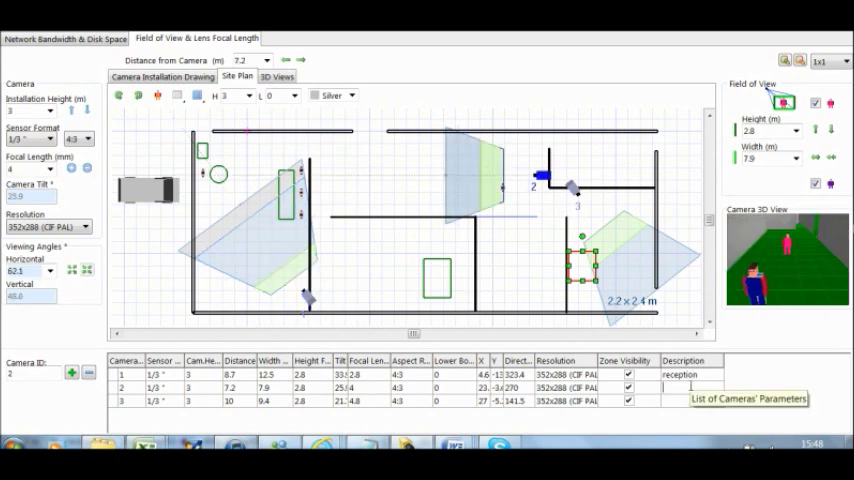
pyautogui.write('hallway')
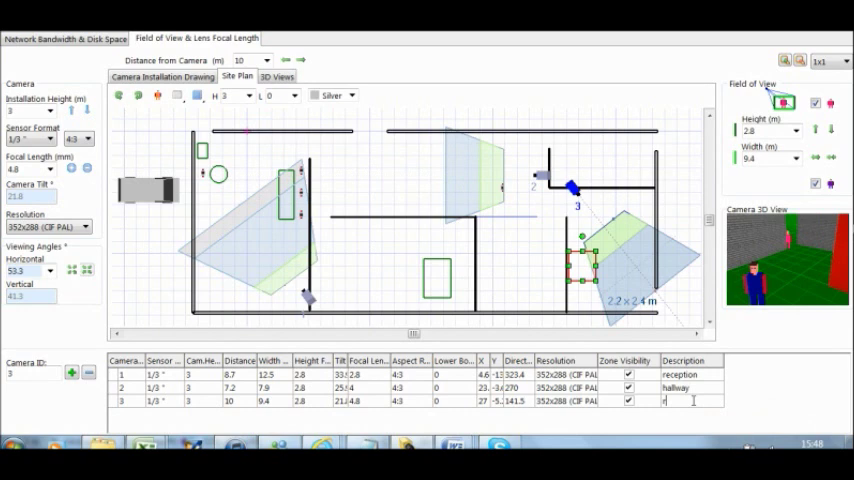
pyautogui.write('rear door')
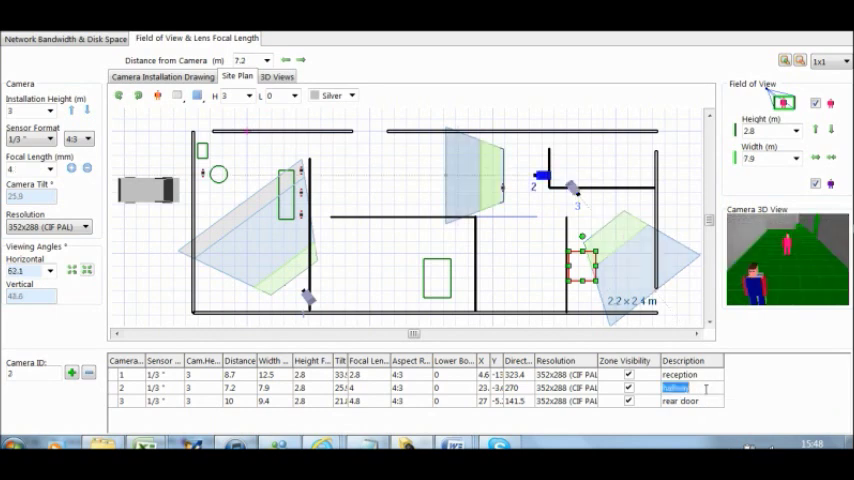
pyautogui.click(680, 374)
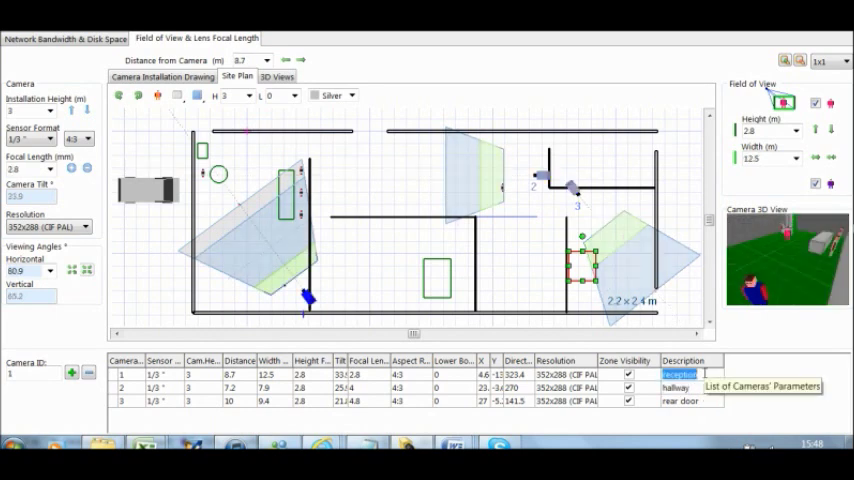
pyautogui.moveTo(284, 284)
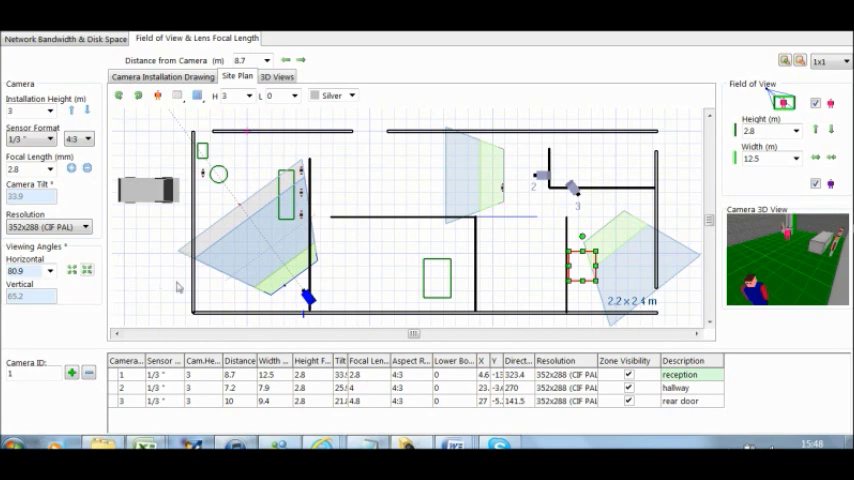
pyautogui.moveTo(210, 222)
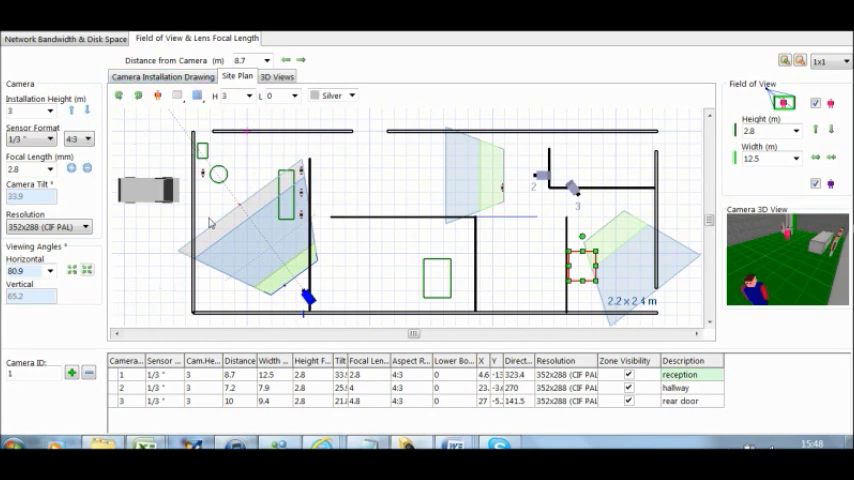